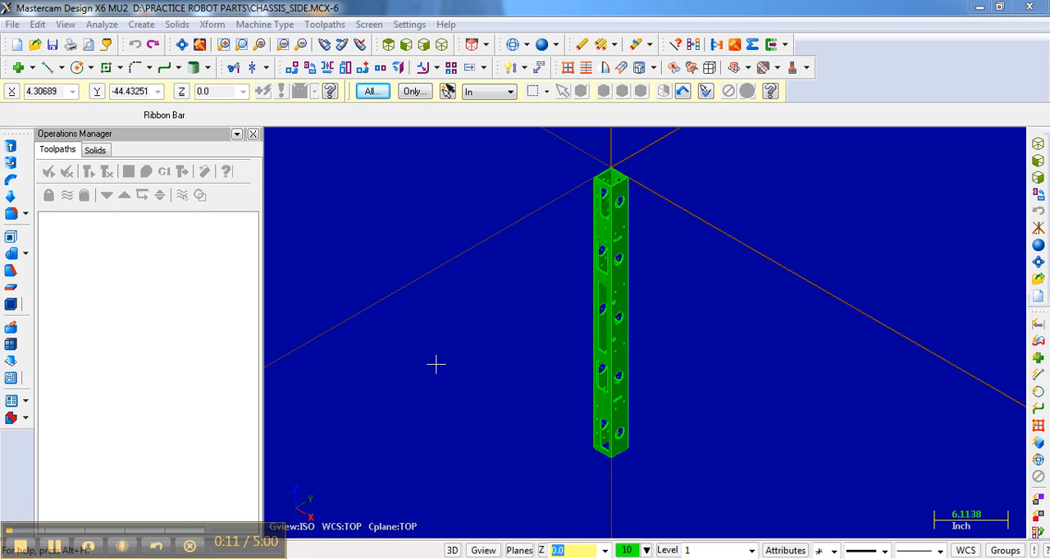
mouse_move(684, 224)
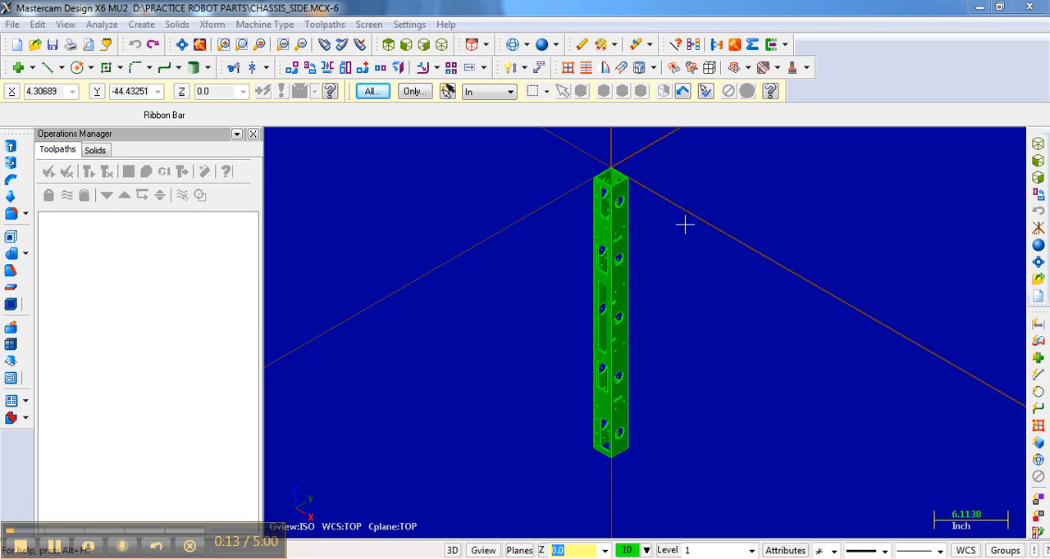
mouse_move(696, 212)
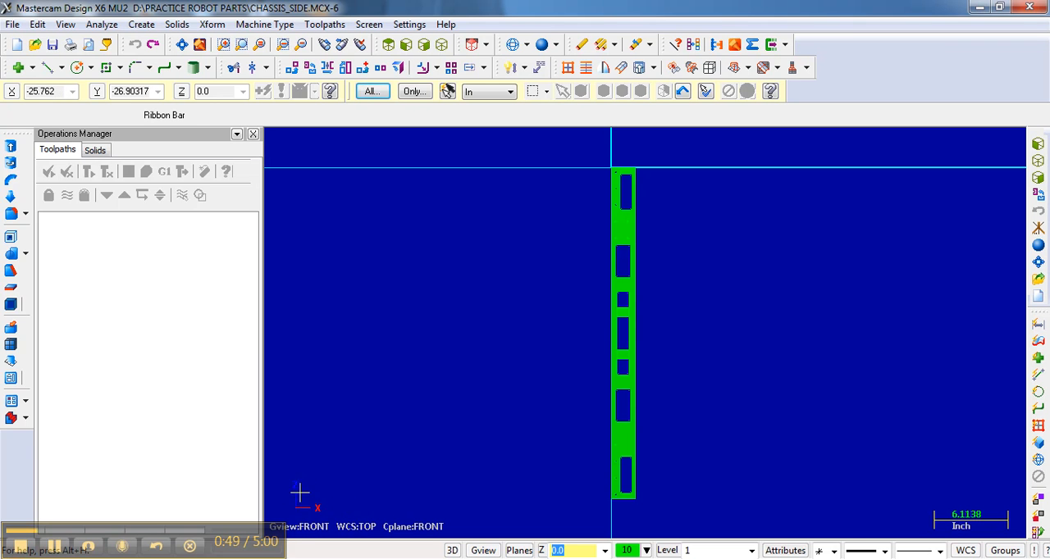
mouse_move(600, 188)
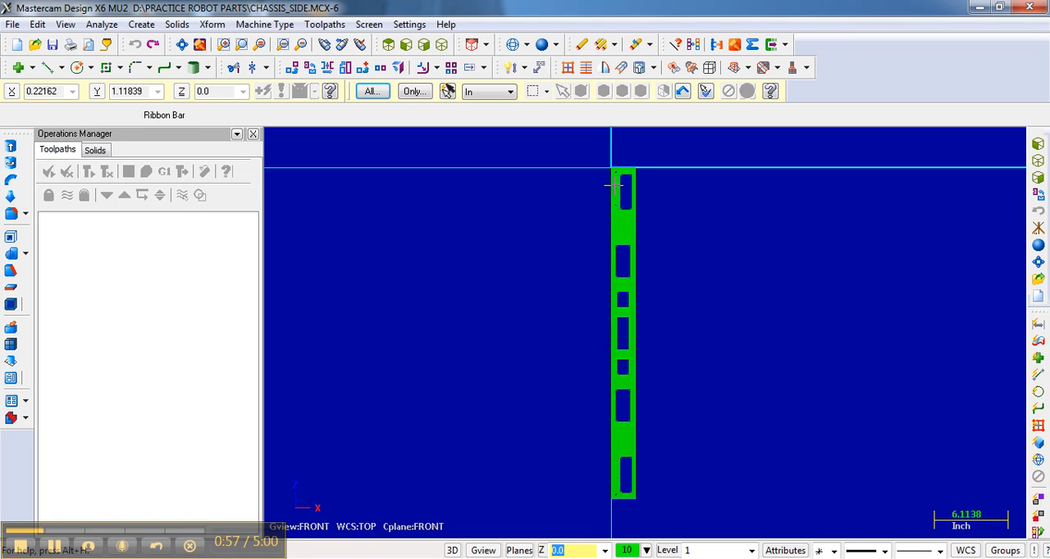
mouse_move(654, 198)
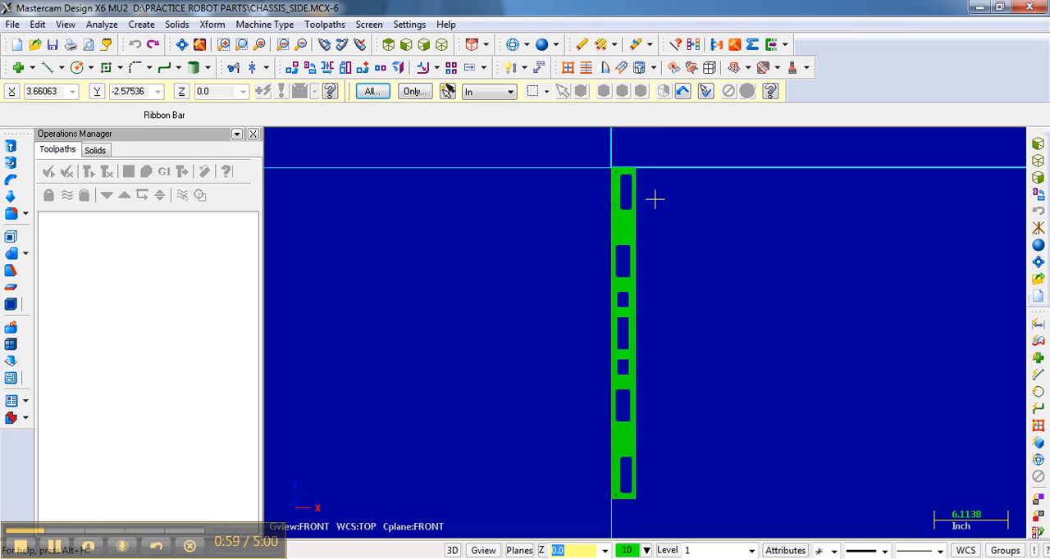
mouse_move(650, 481)
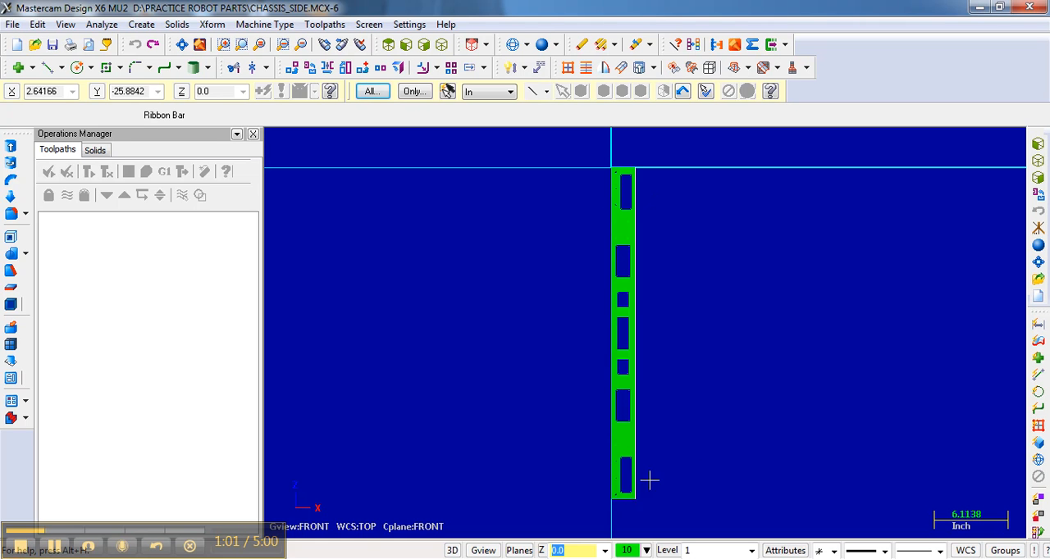
mouse_move(625, 205)
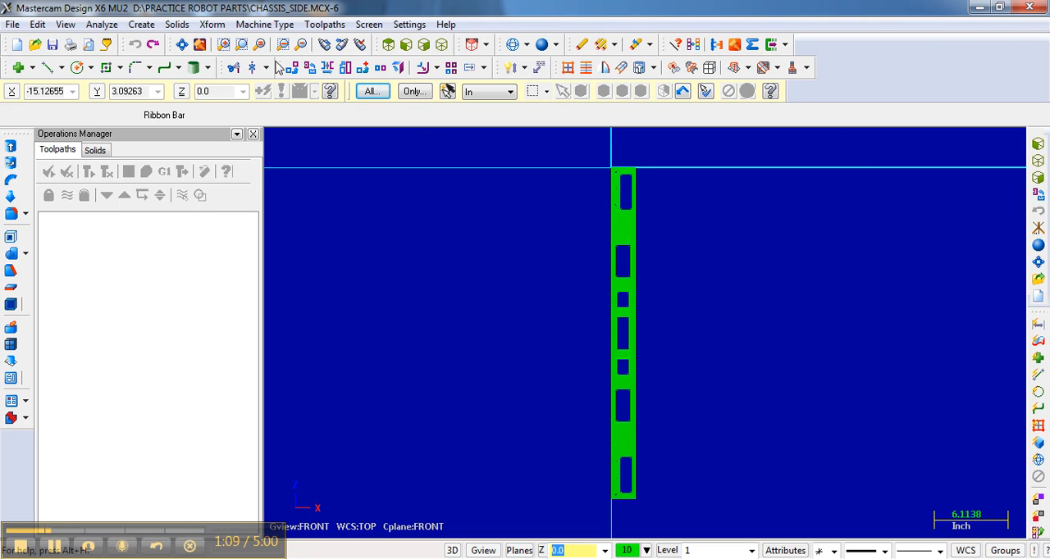
Step: Start an Xform Rotate and window-select the whole chassis side solid
click(212, 24)
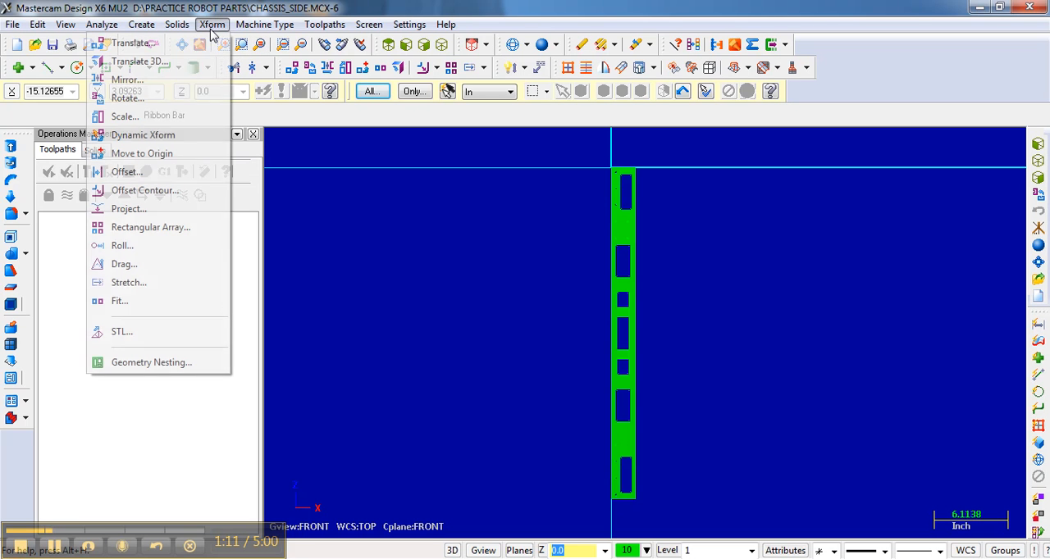
mouse_move(128, 97)
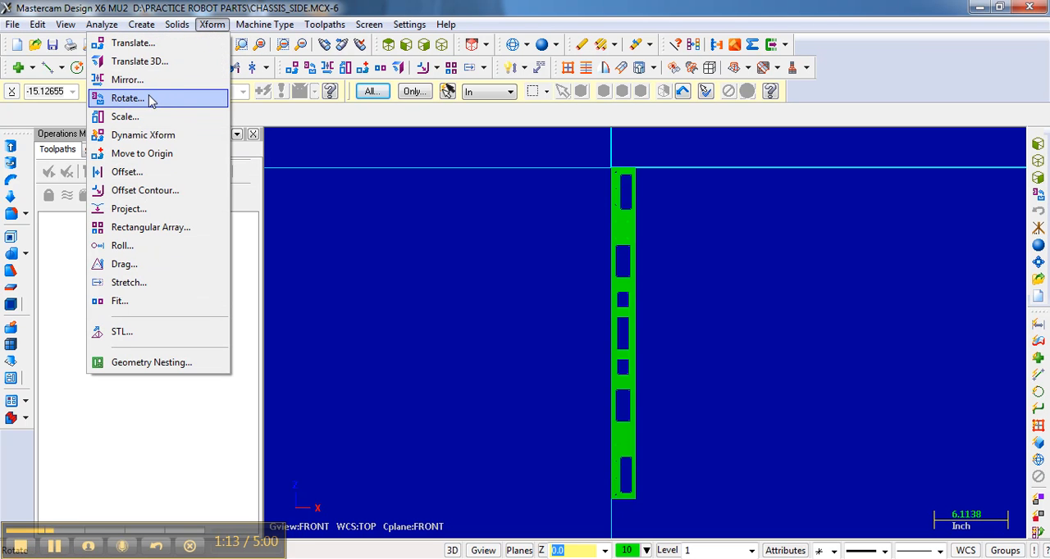
click(125, 97)
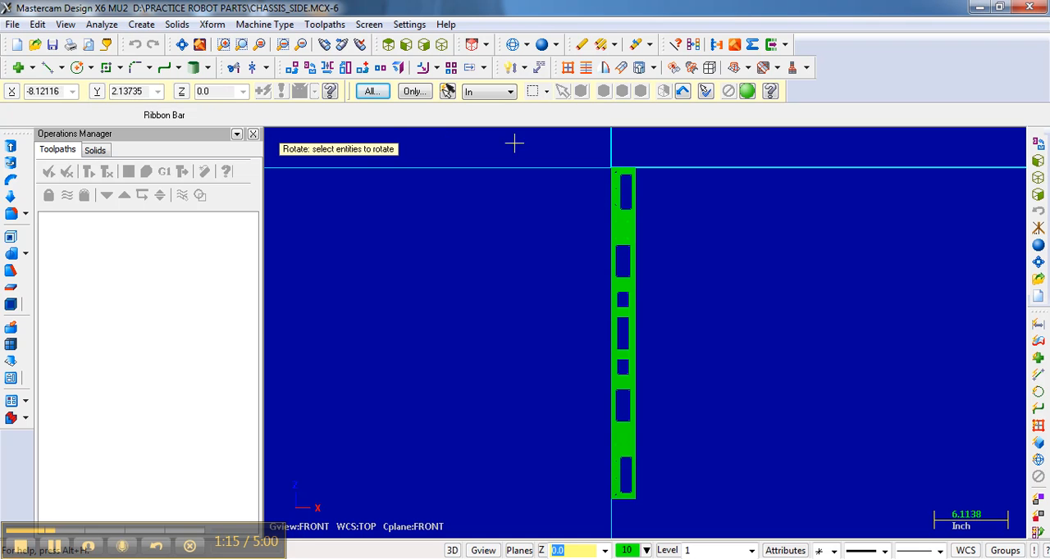
mouse_move(330, 164)
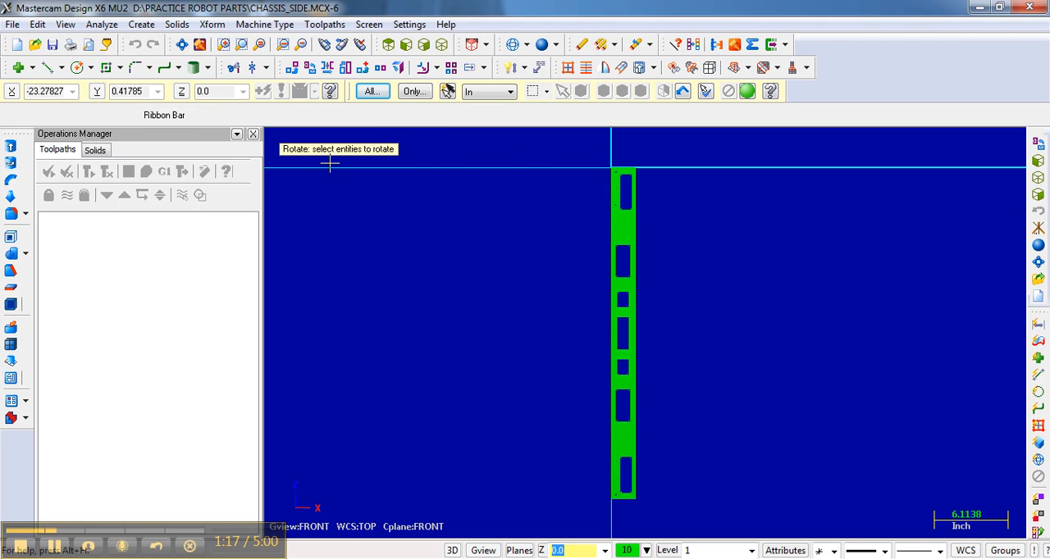
mouse_move(565, 149)
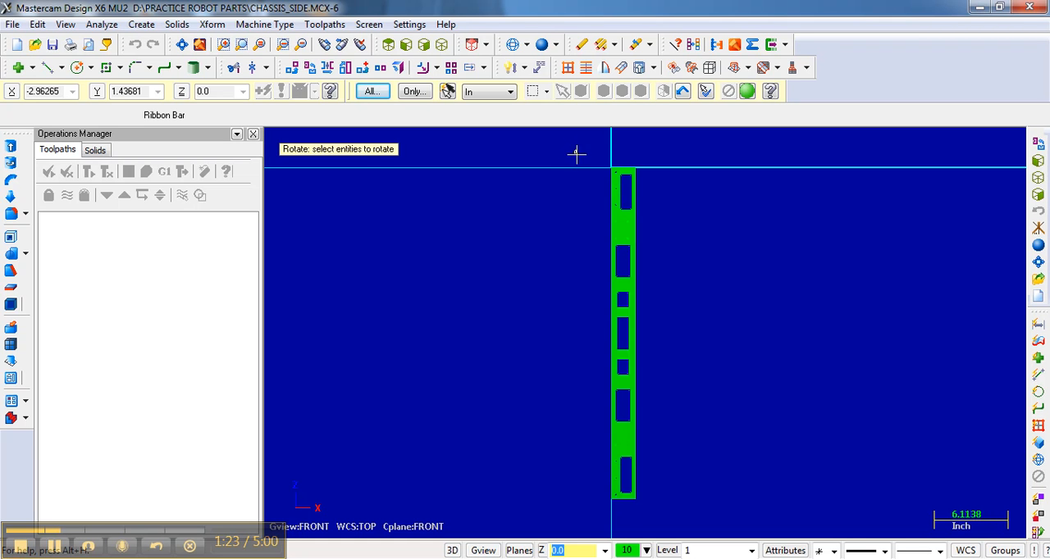
drag(576, 154, 679, 510)
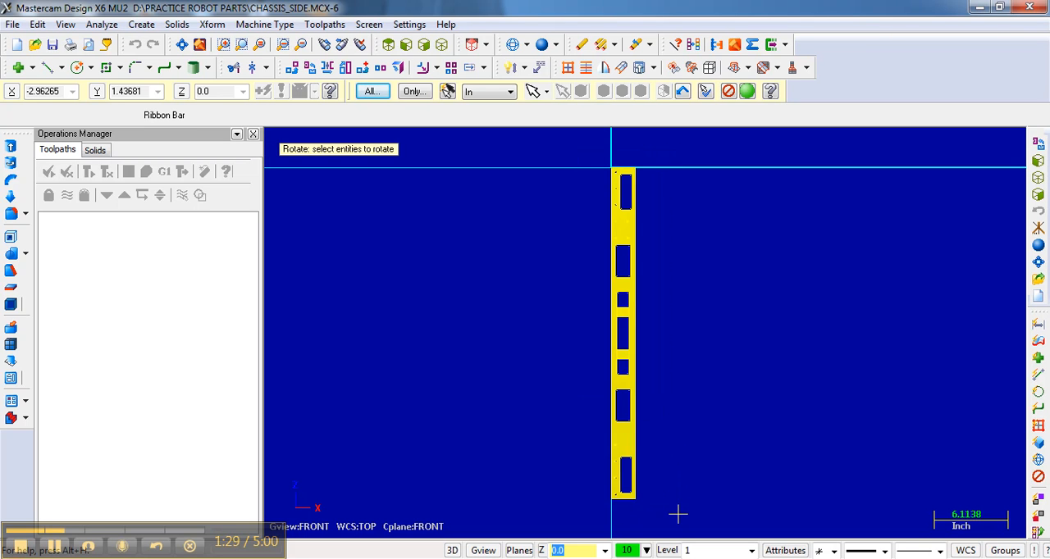
mouse_move(531, 90)
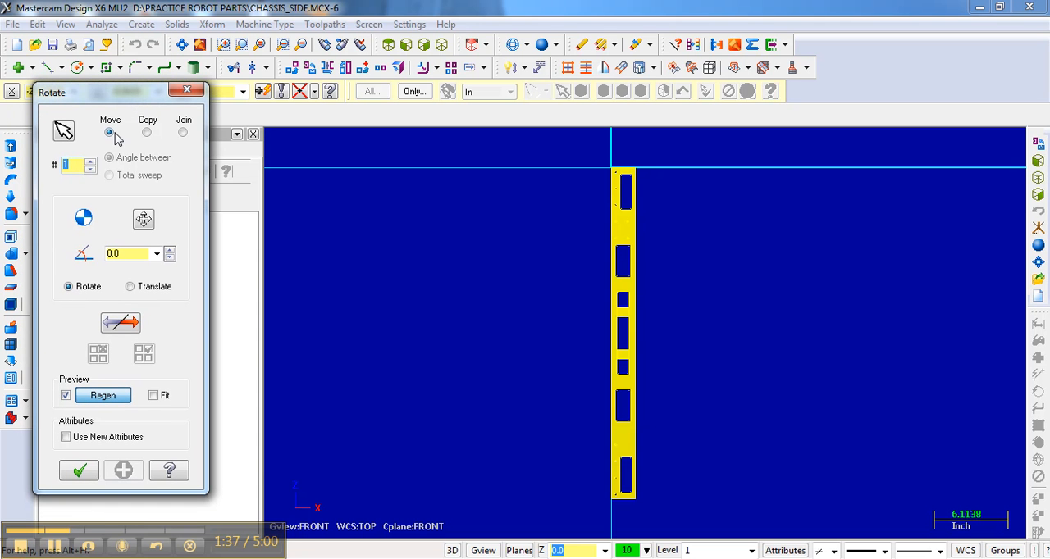
mouse_move(125, 133)
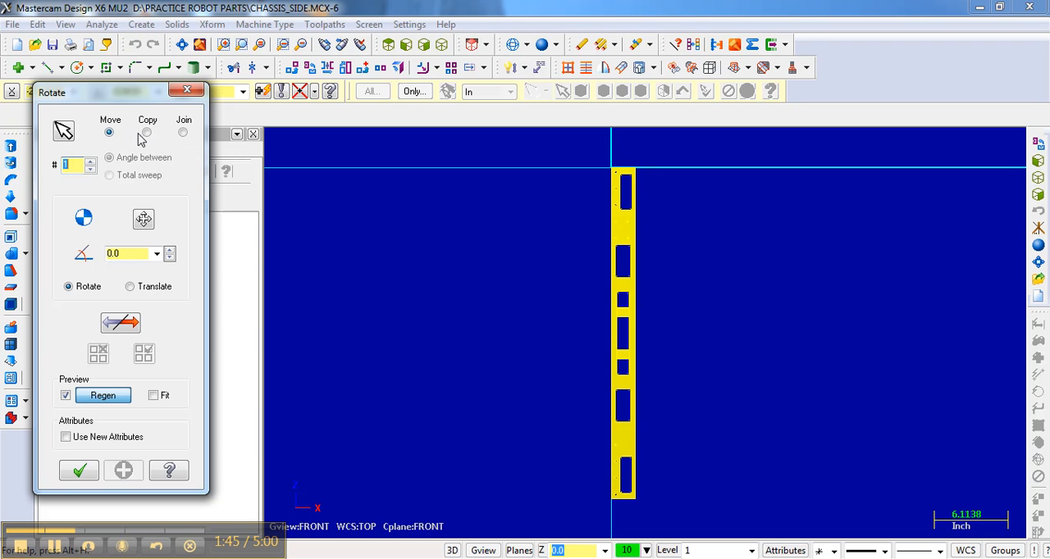
Step: Set the rotation to move, not copy, the chassis side by 90 degrees
click(127, 253)
text(90)
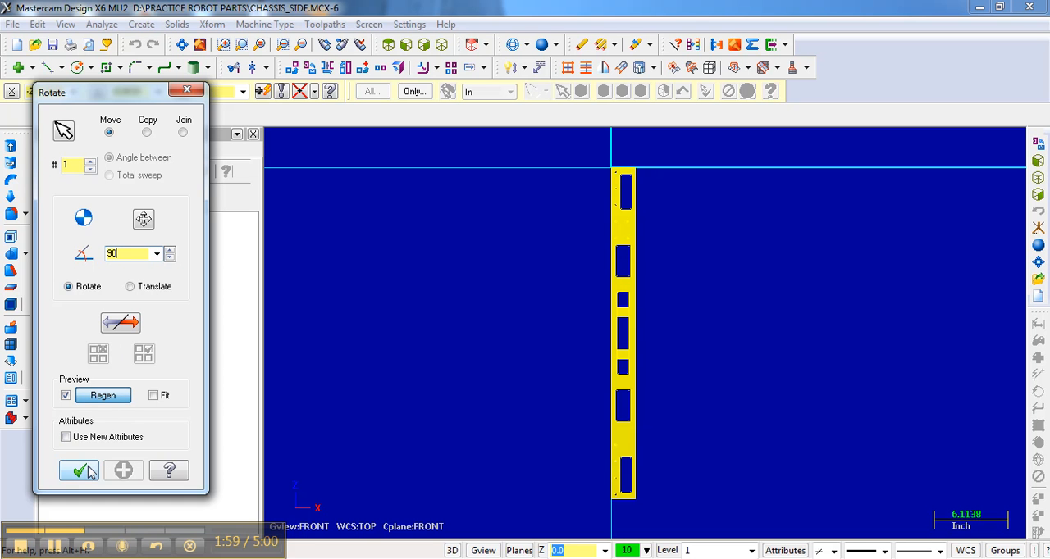
mouse_move(90, 474)
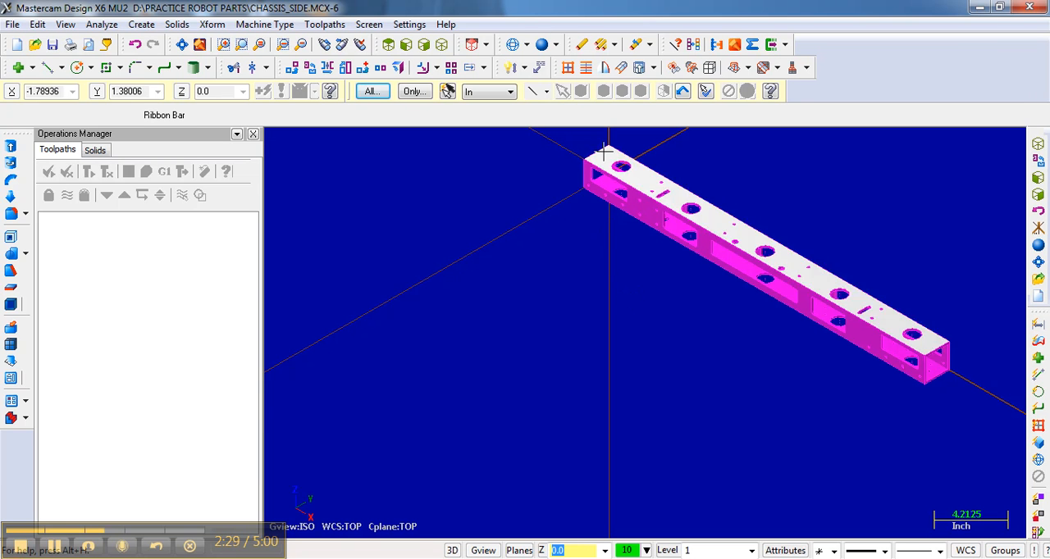
mouse_move(652, 179)
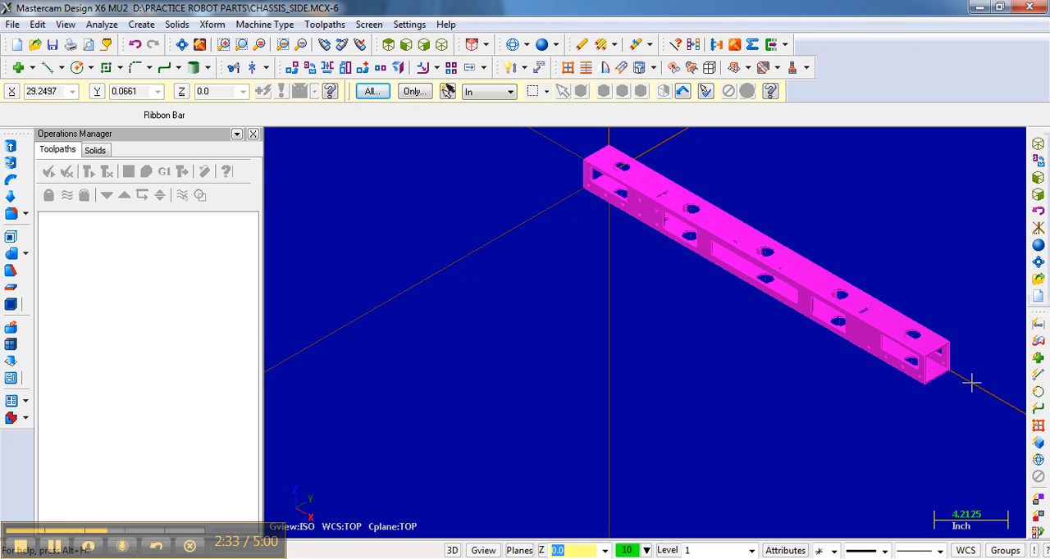
mouse_move(777, 346)
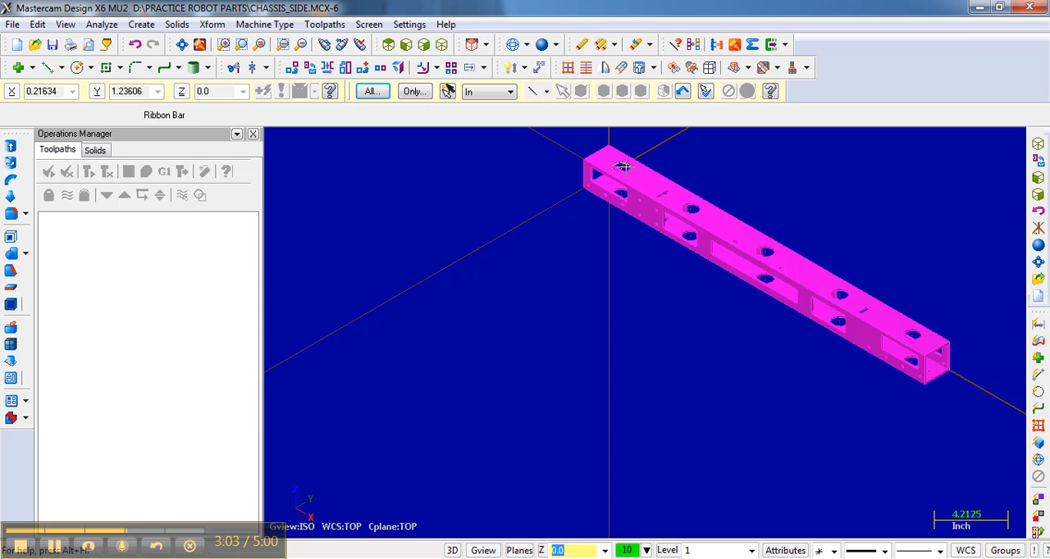
mouse_move(489, 133)
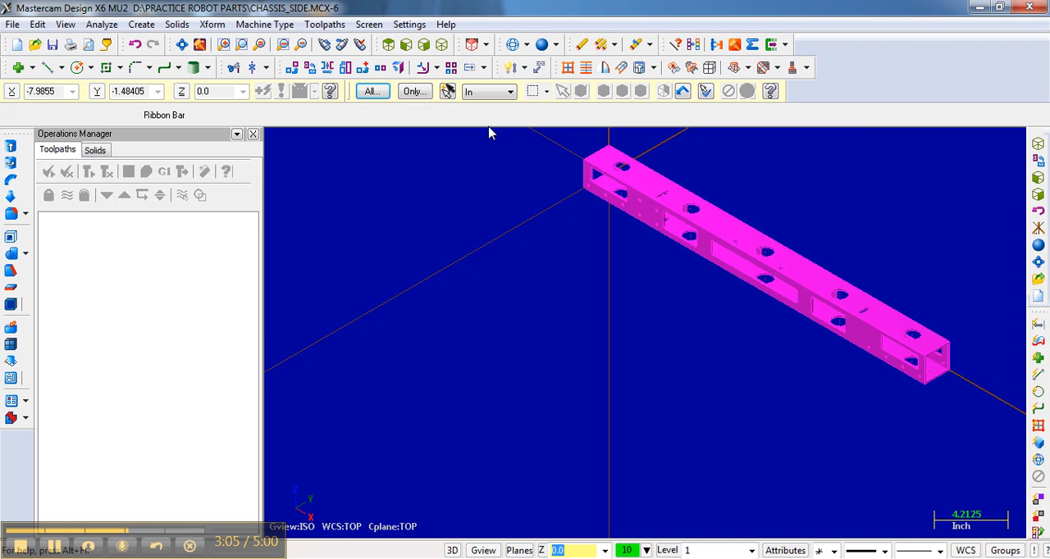
mouse_move(222, 37)
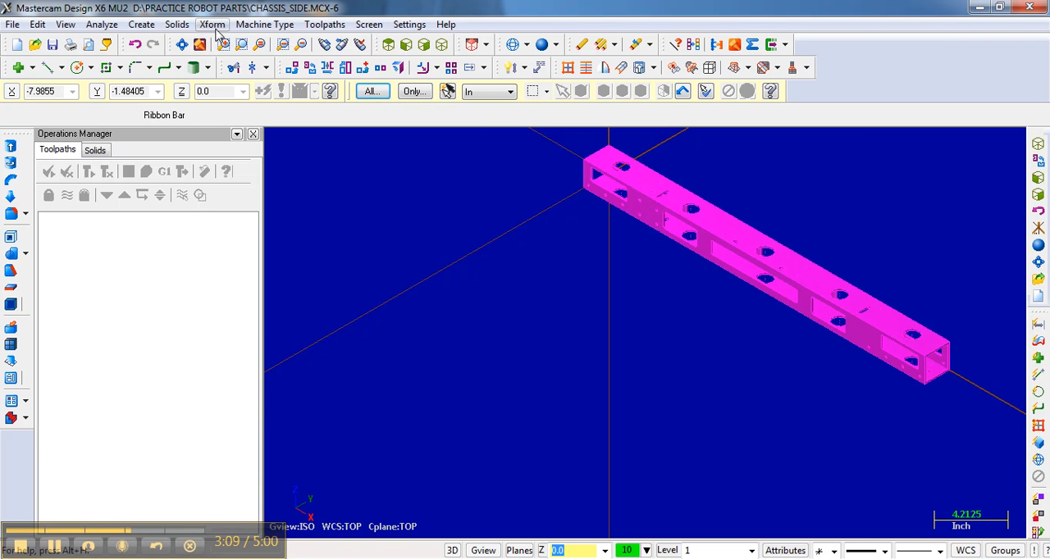
Step: Open the Xform transform menu to begin translating the flat chassis side
click(212, 24)
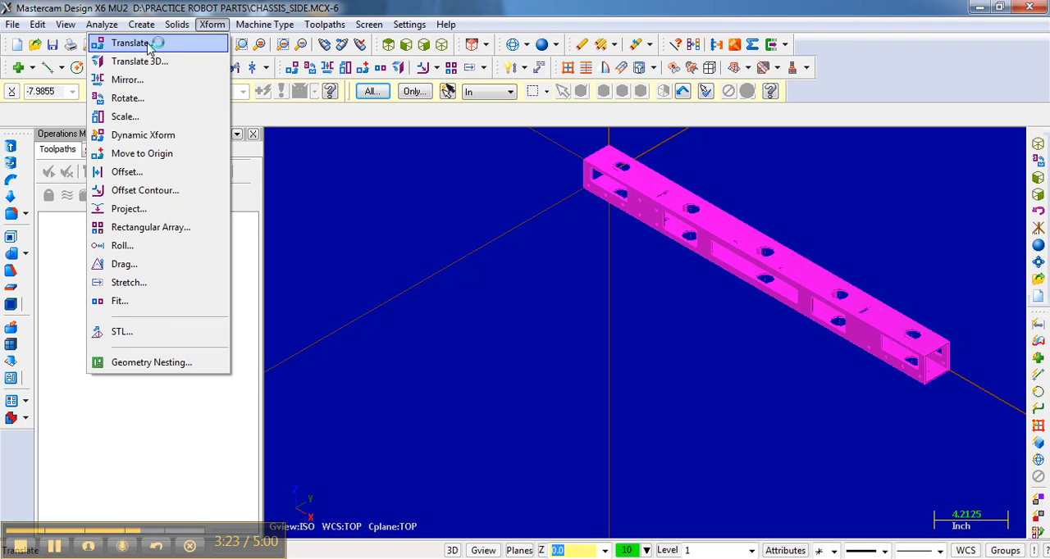
mouse_move(146, 153)
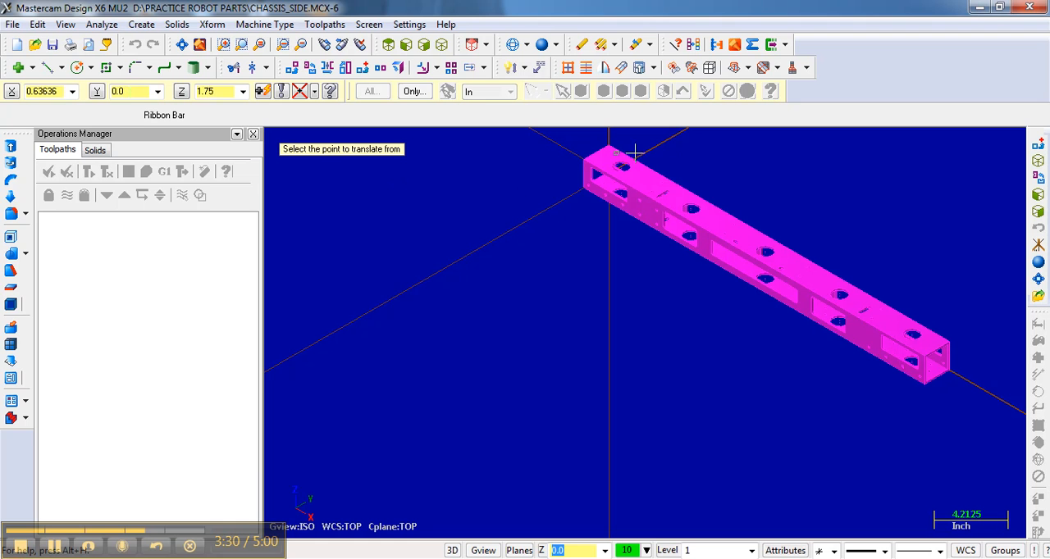
mouse_move(661, 181)
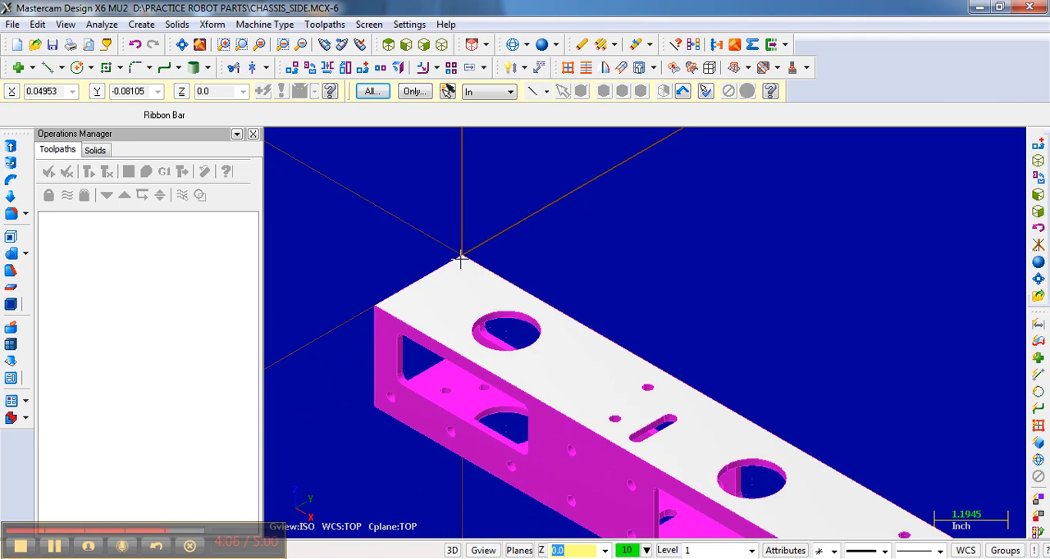
mouse_move(447, 276)
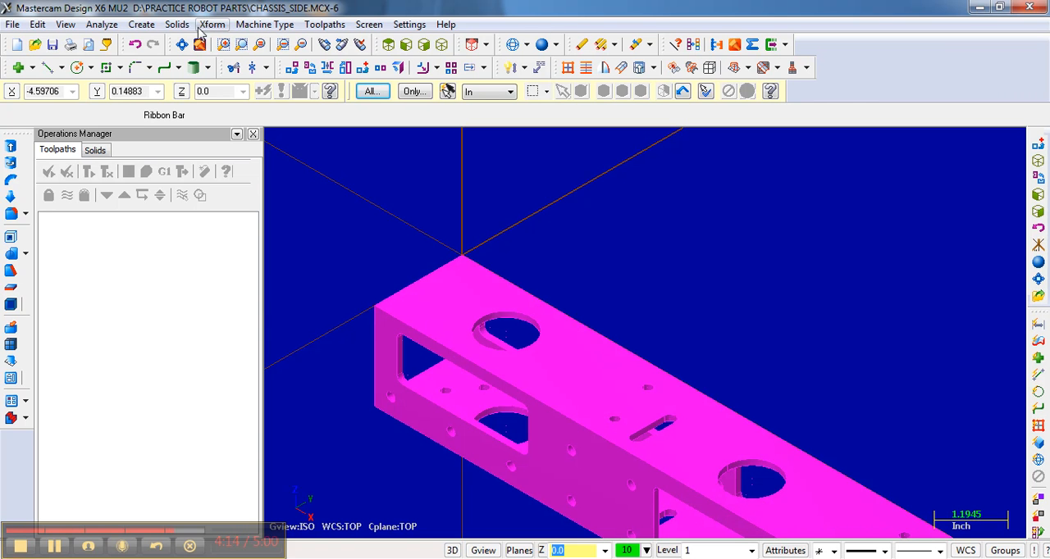
Step: Use Xform Move to Origin to place a top end corner on the origin
click(211, 24)
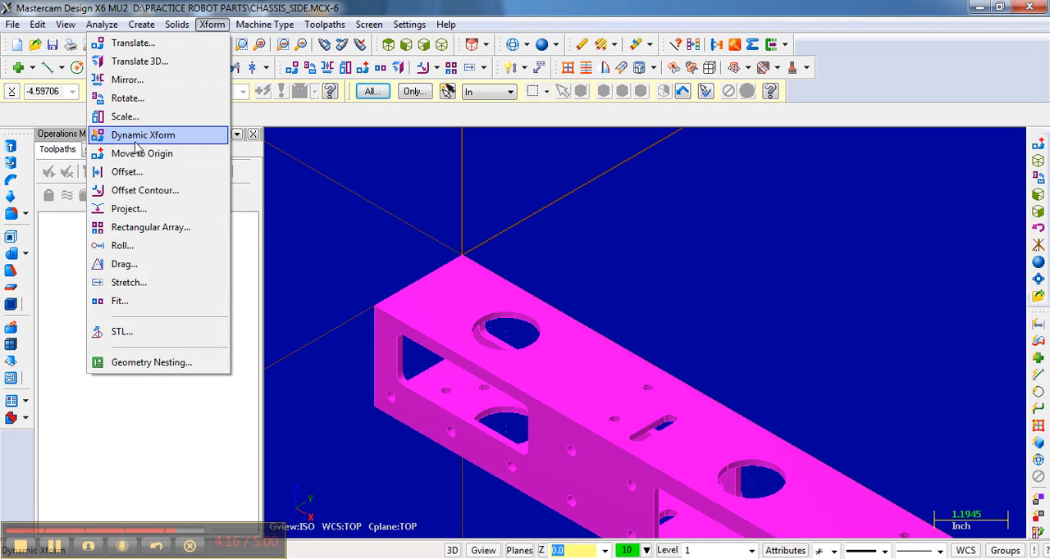
click(138, 134)
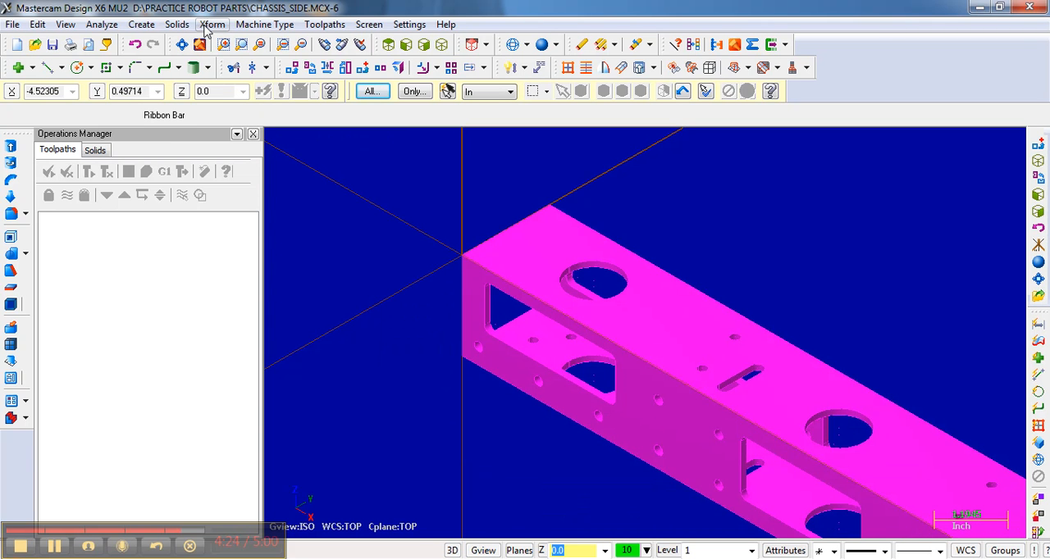
click(212, 24)
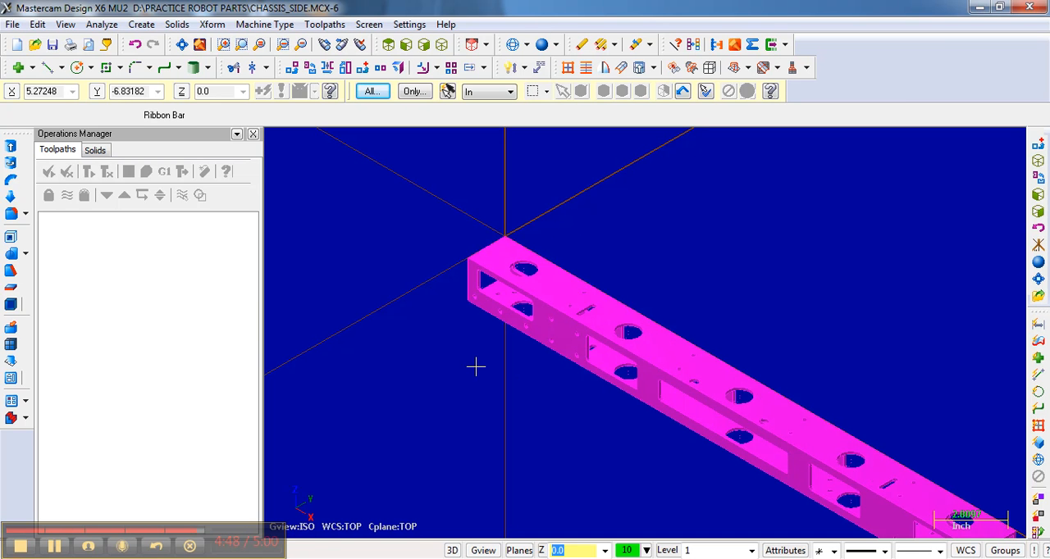
mouse_move(544, 242)
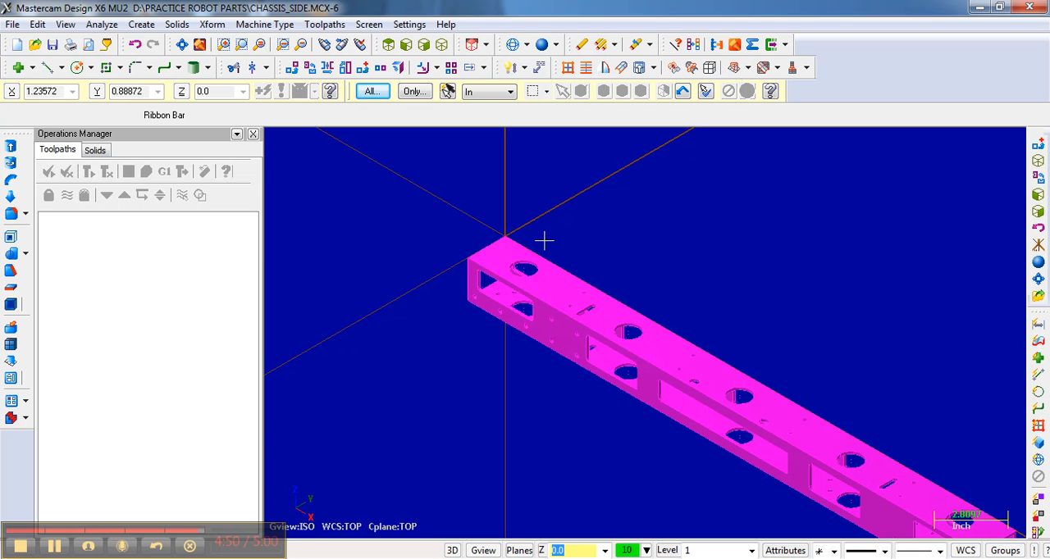
mouse_move(420, 304)
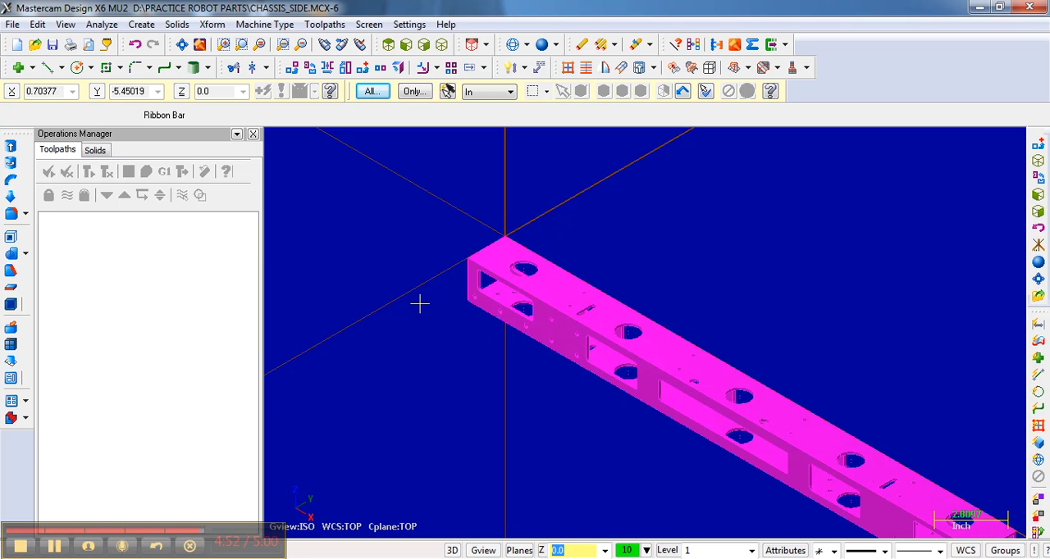
mouse_move(592, 247)
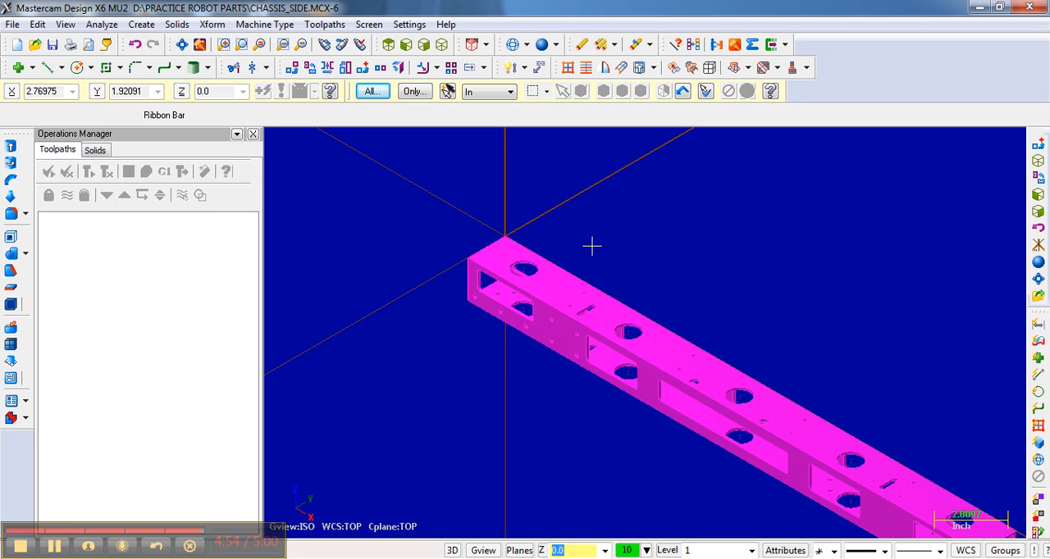
mouse_move(562, 245)
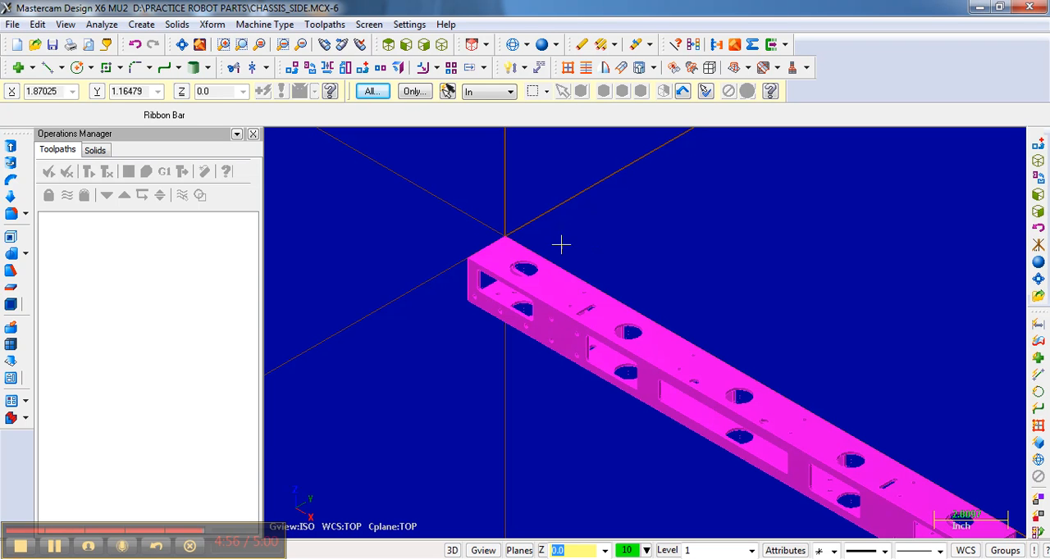
Step: Finish with the chassis side along X and its top back corner at the origin
click(54, 546)
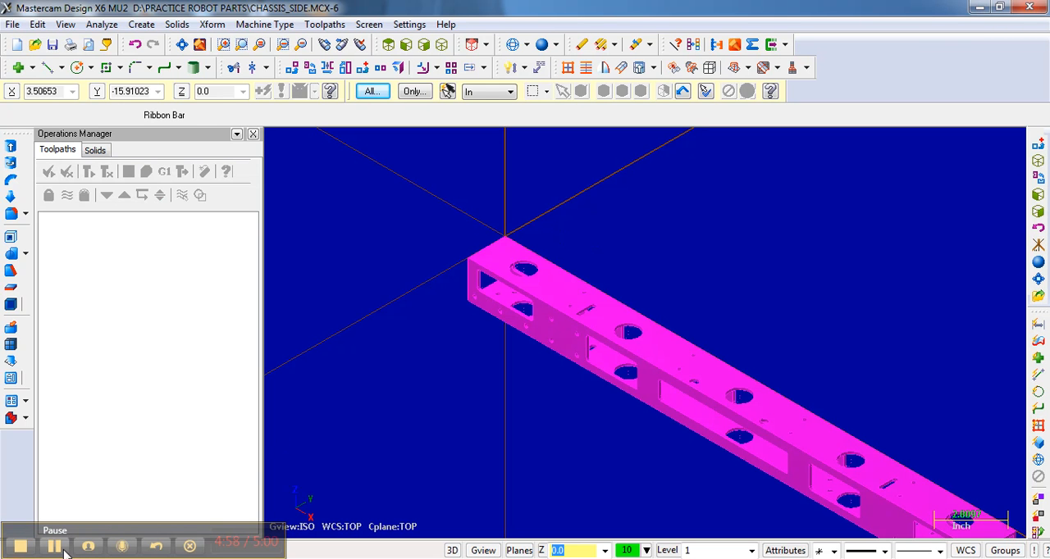